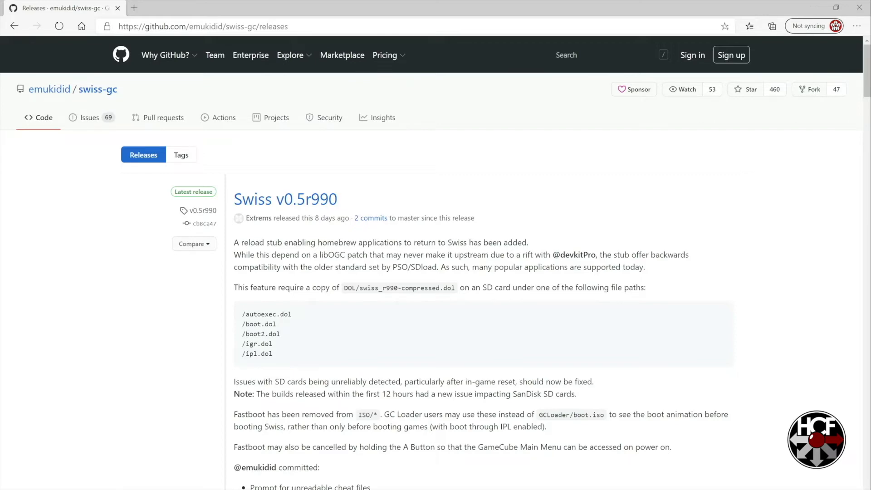
Open the downloaded swiss_r990.7z archive from Downloads in WinRAR.
scroll("down", 3)
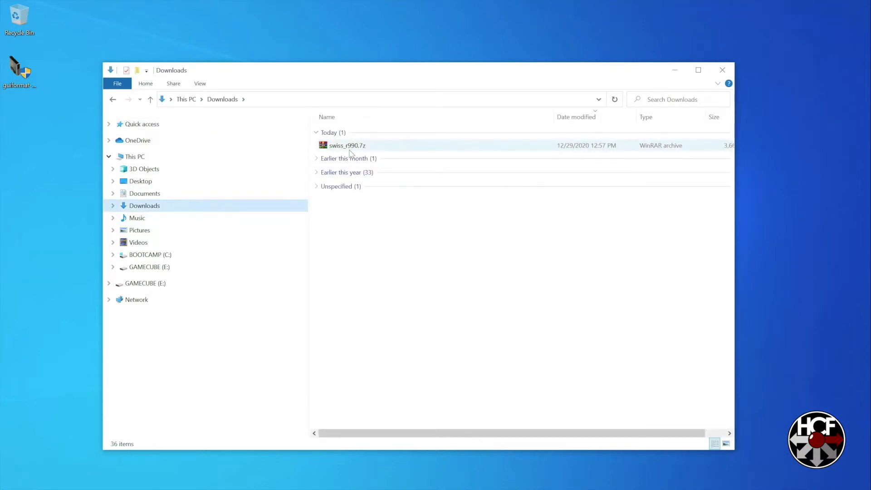
left_click(347, 145)
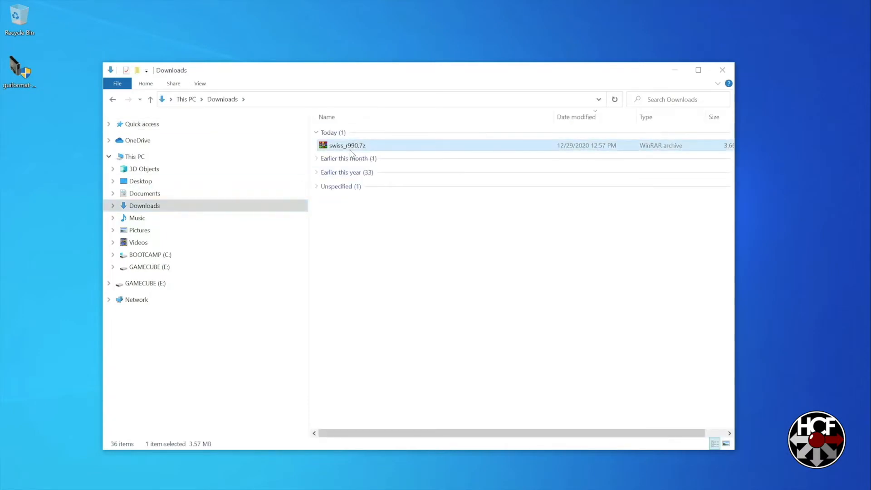
double_click(346, 145)
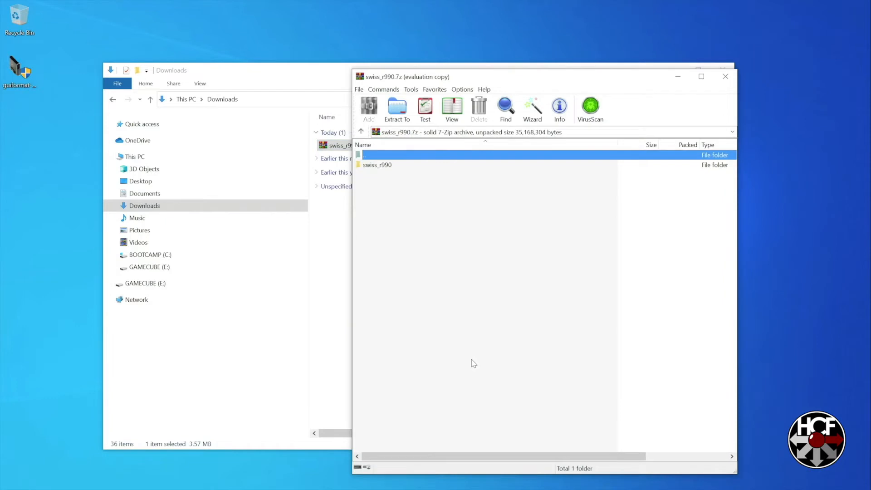
mouse_move(621, 243)
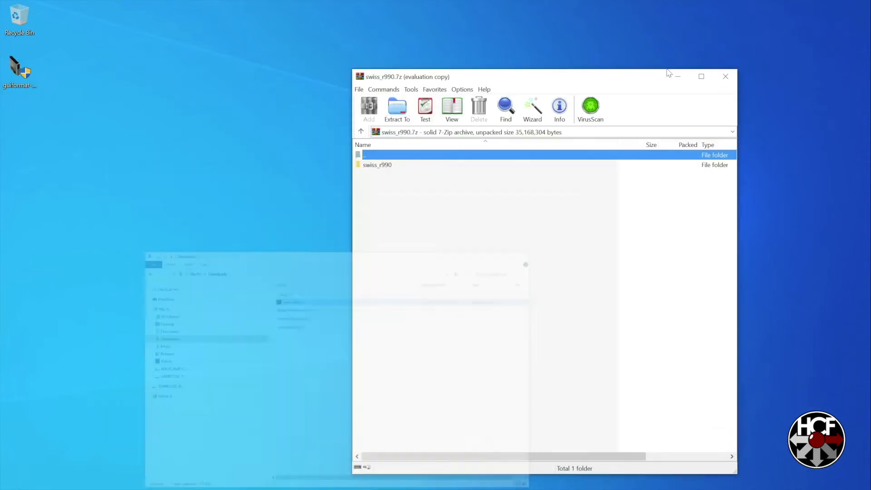
Extract swiss_r990(ntsc-j).iso from the archive's swiss_r990/ISO folder onto the desktop.
left_click(376, 164)
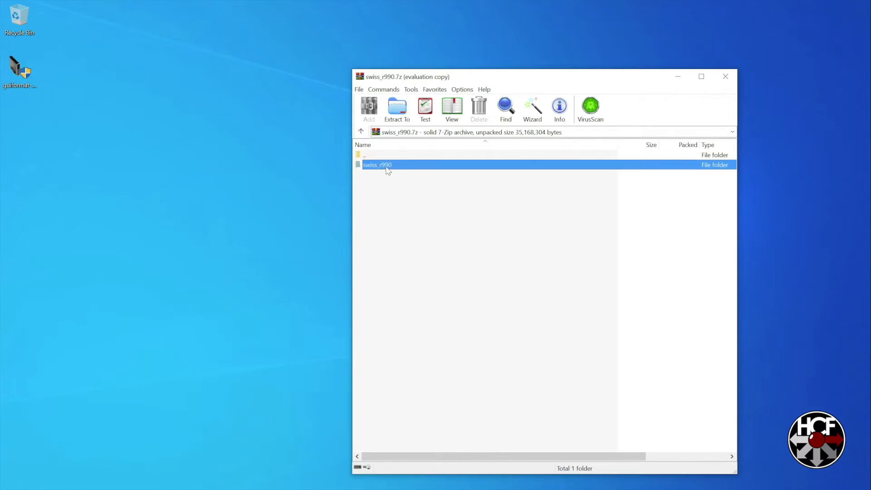
double_click(376, 164)
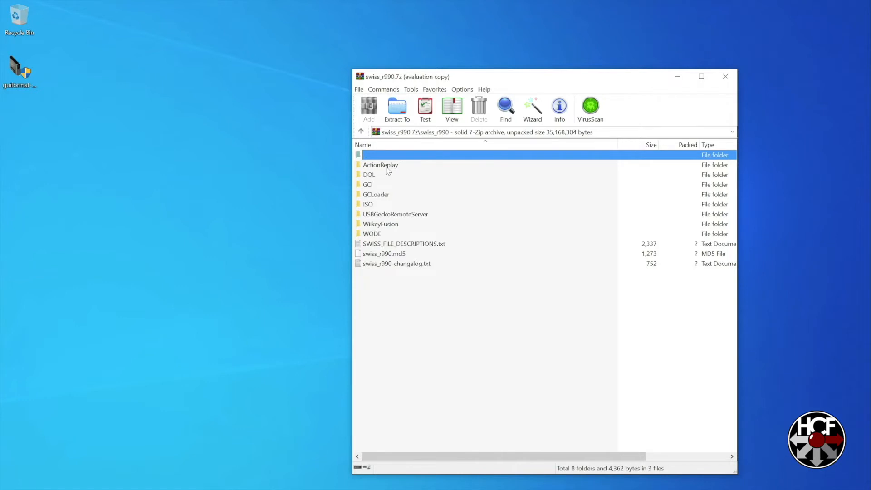
mouse_move(379, 223)
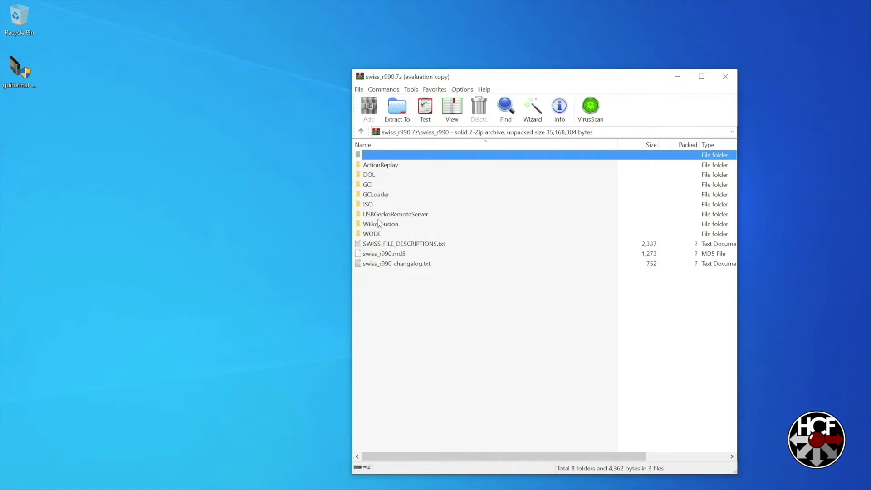
double_click(367, 204)
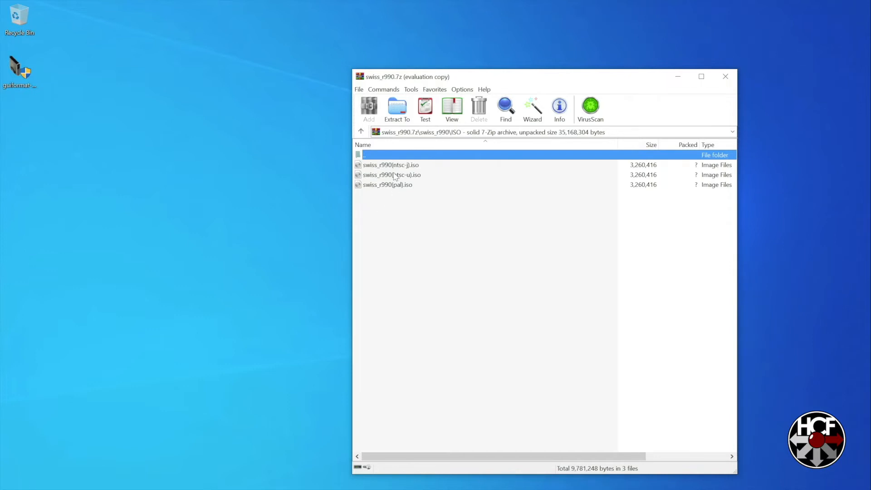
left_click(390, 164)
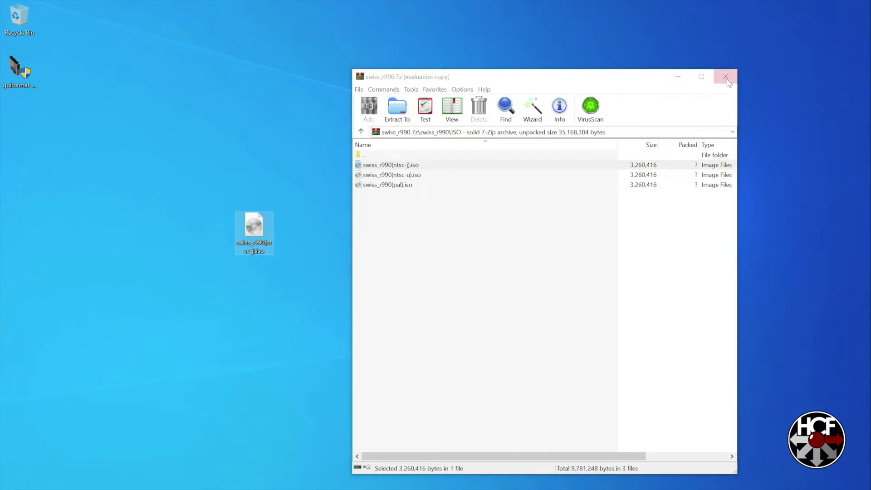
left_click(725, 76)
type("boot")
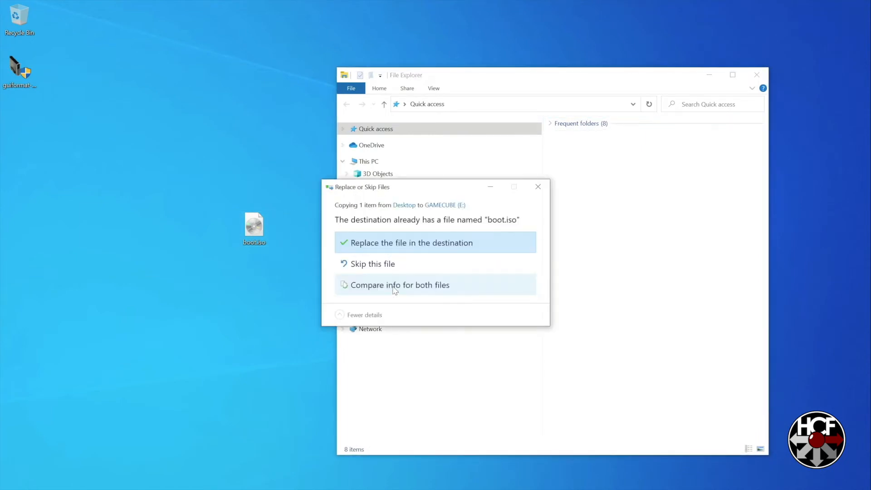
mouse_move(437, 245)
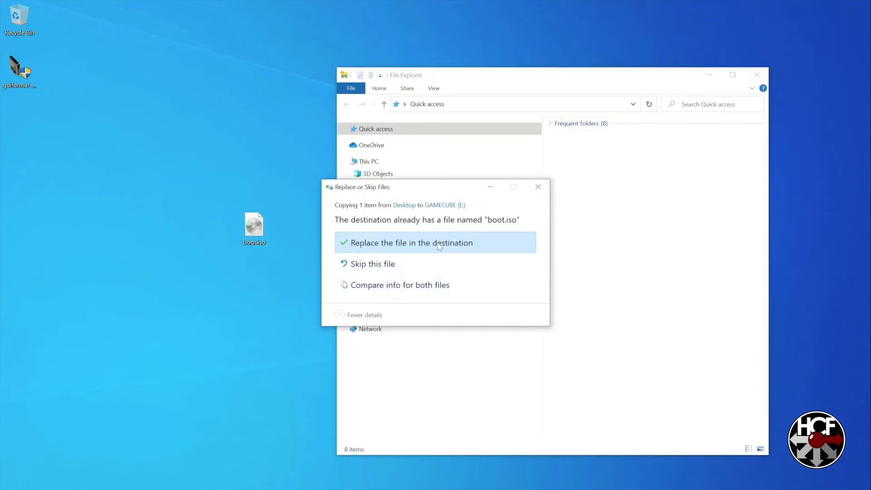
Copy boot.iso to GAMECUBE (E:), replacing the drive's existing boot.iso.
left_click(410, 243)
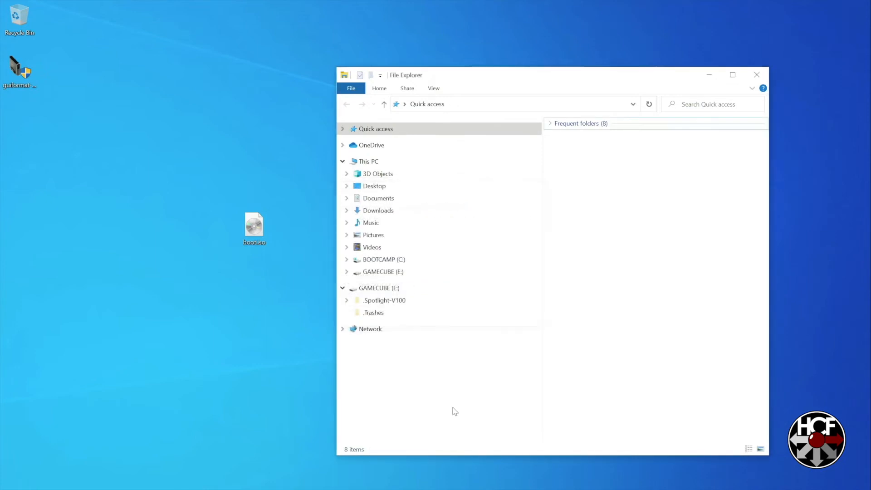
mouse_move(465, 404)
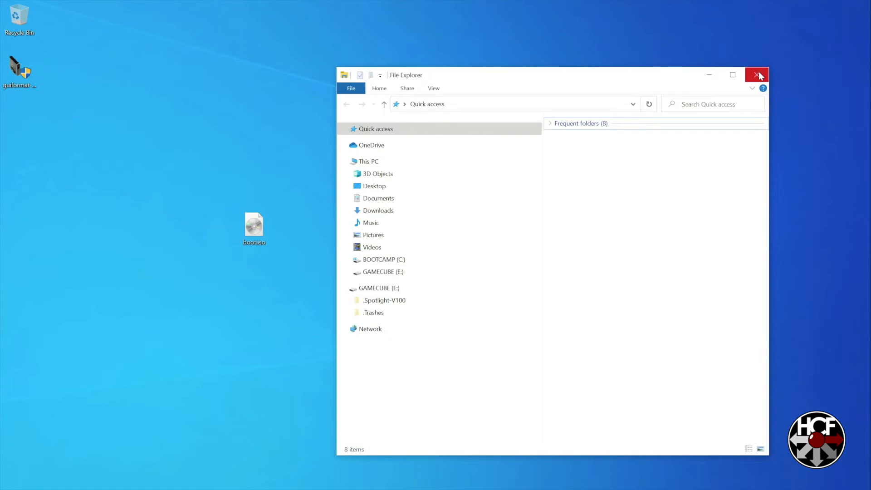
mouse_move(756, 75)
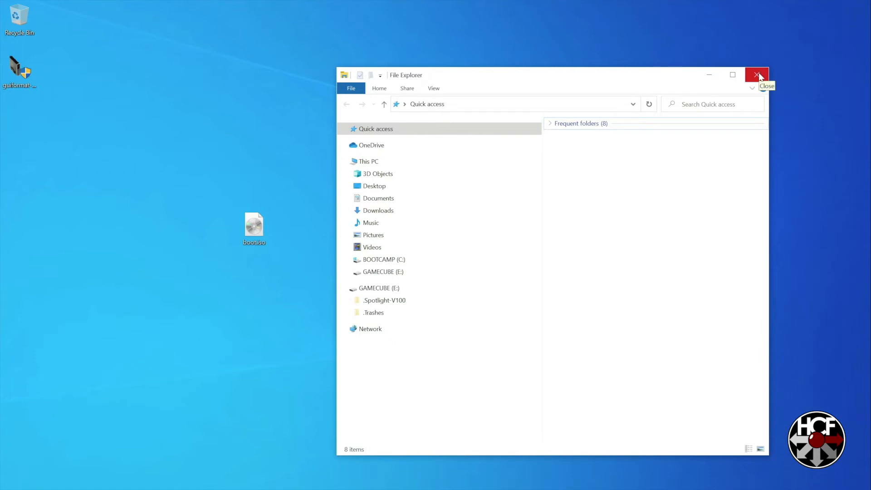